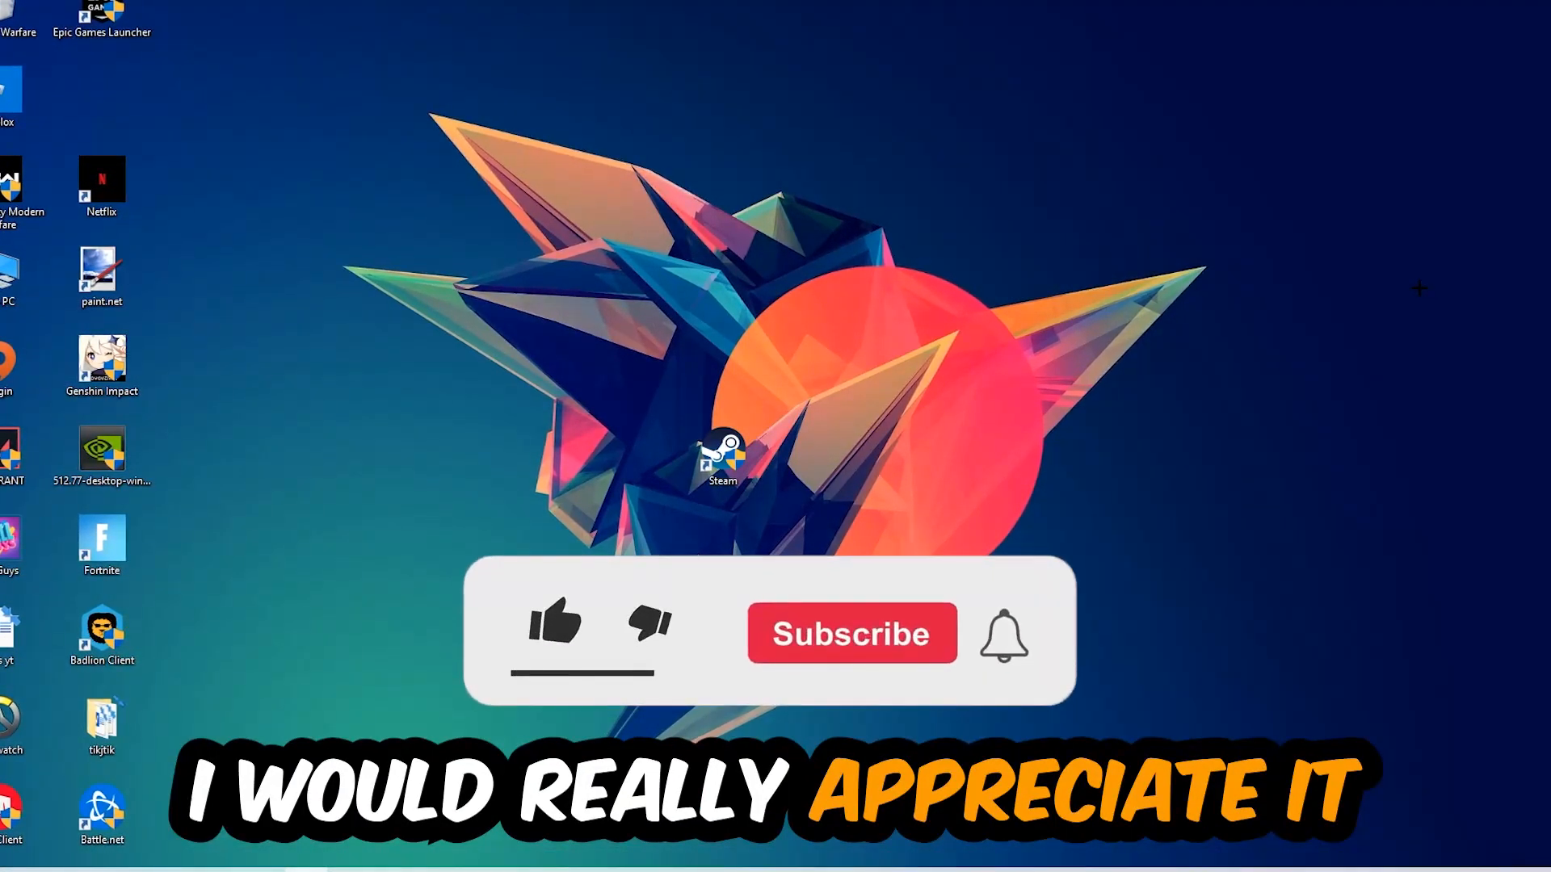
Bring up the taskbar's context menu that offers Task Manager
left_click(554, 628)
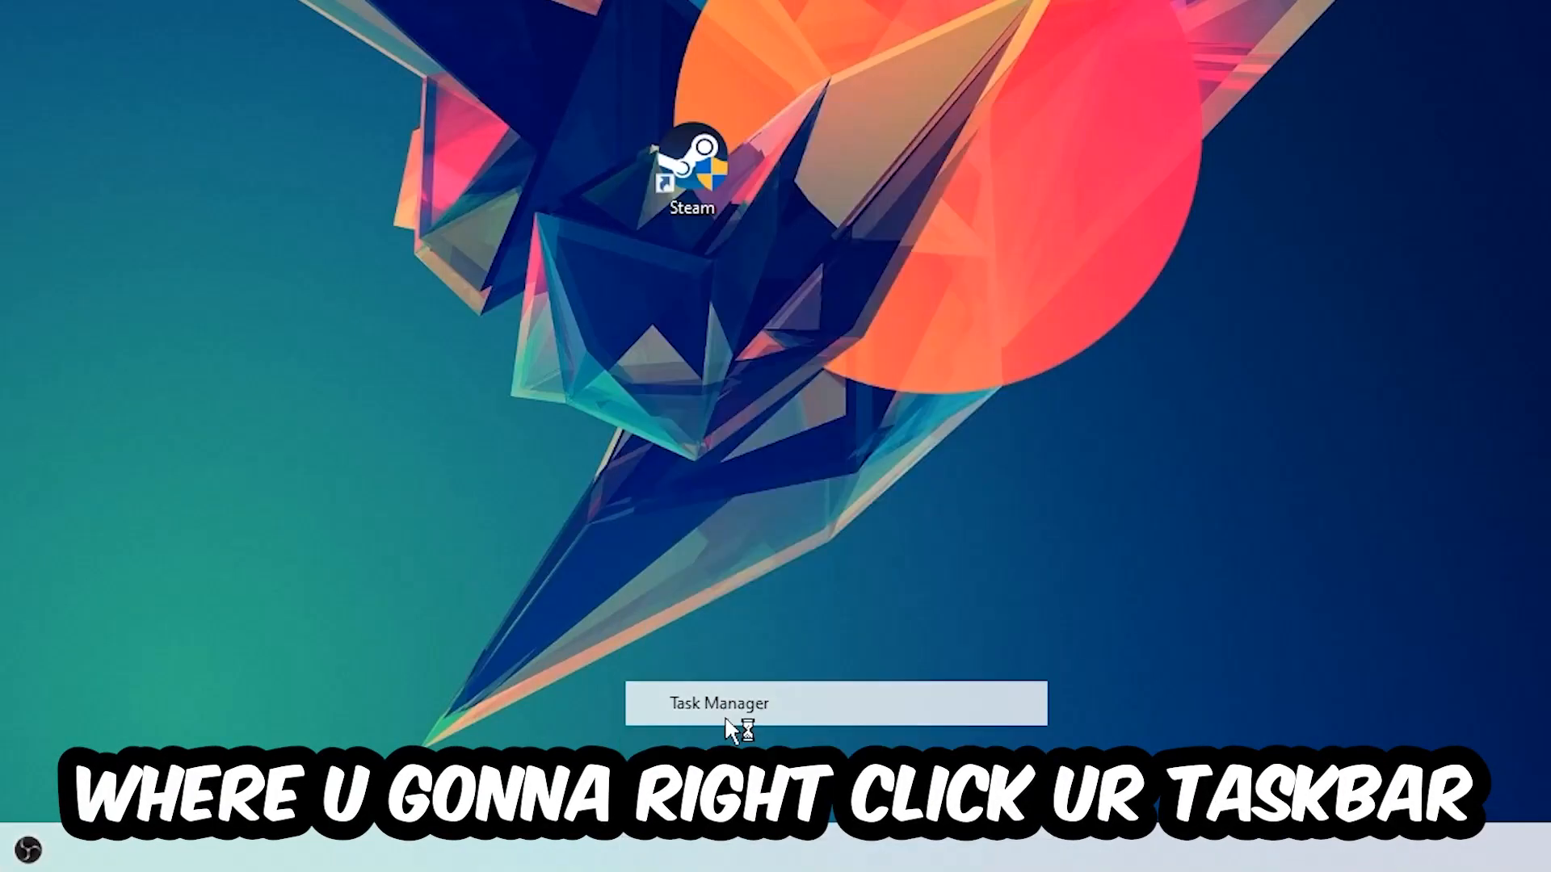
Launch Task Manager, review the Processes list, then close it back to the desktop
left_click(713, 705)
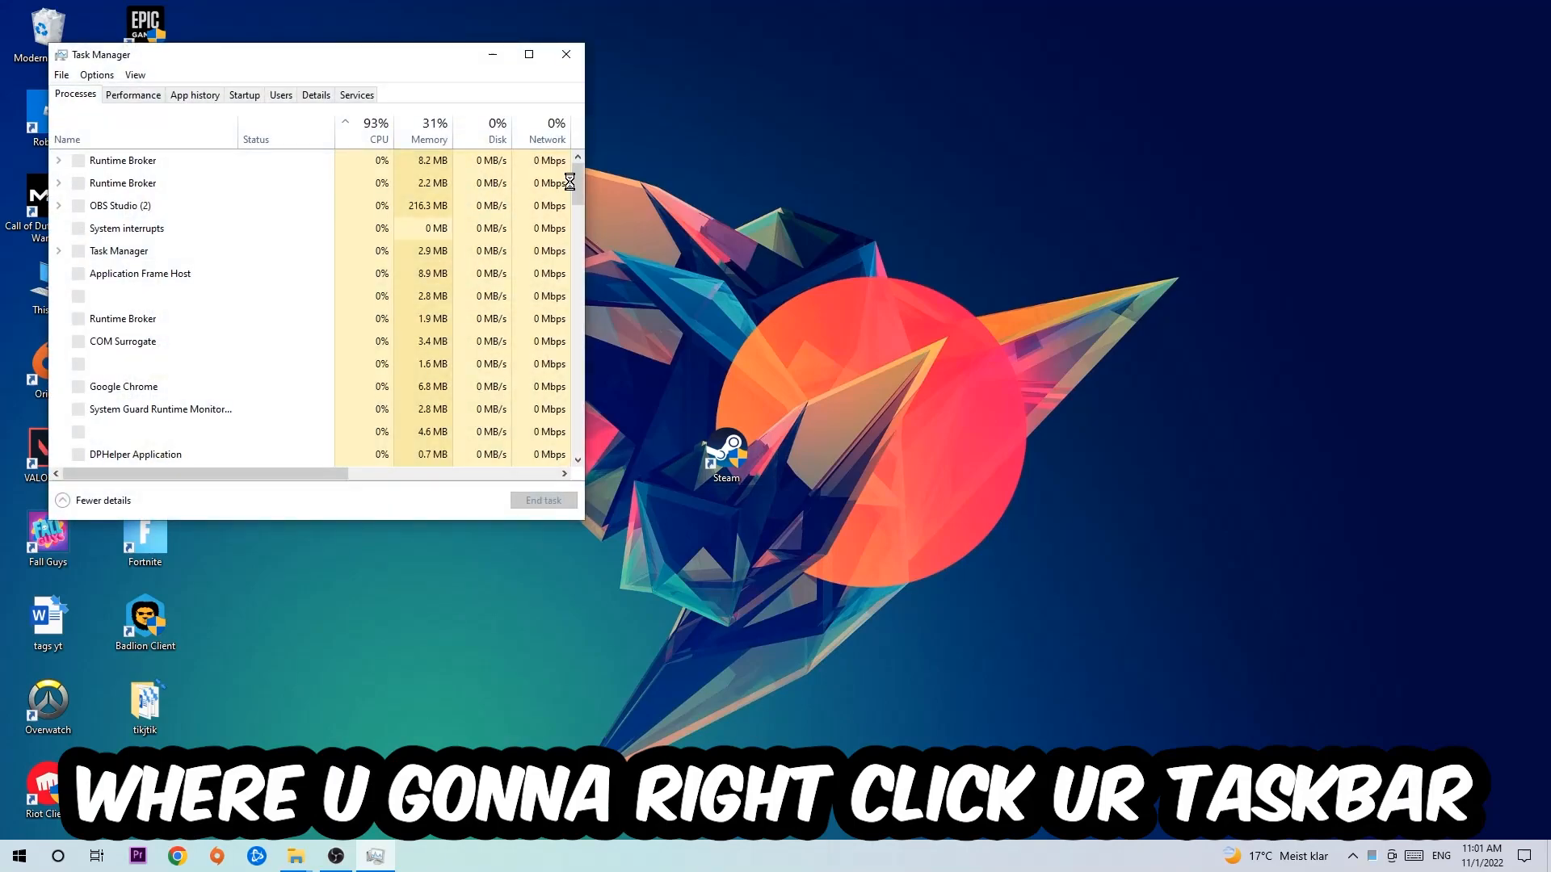
left_click(528, 55)
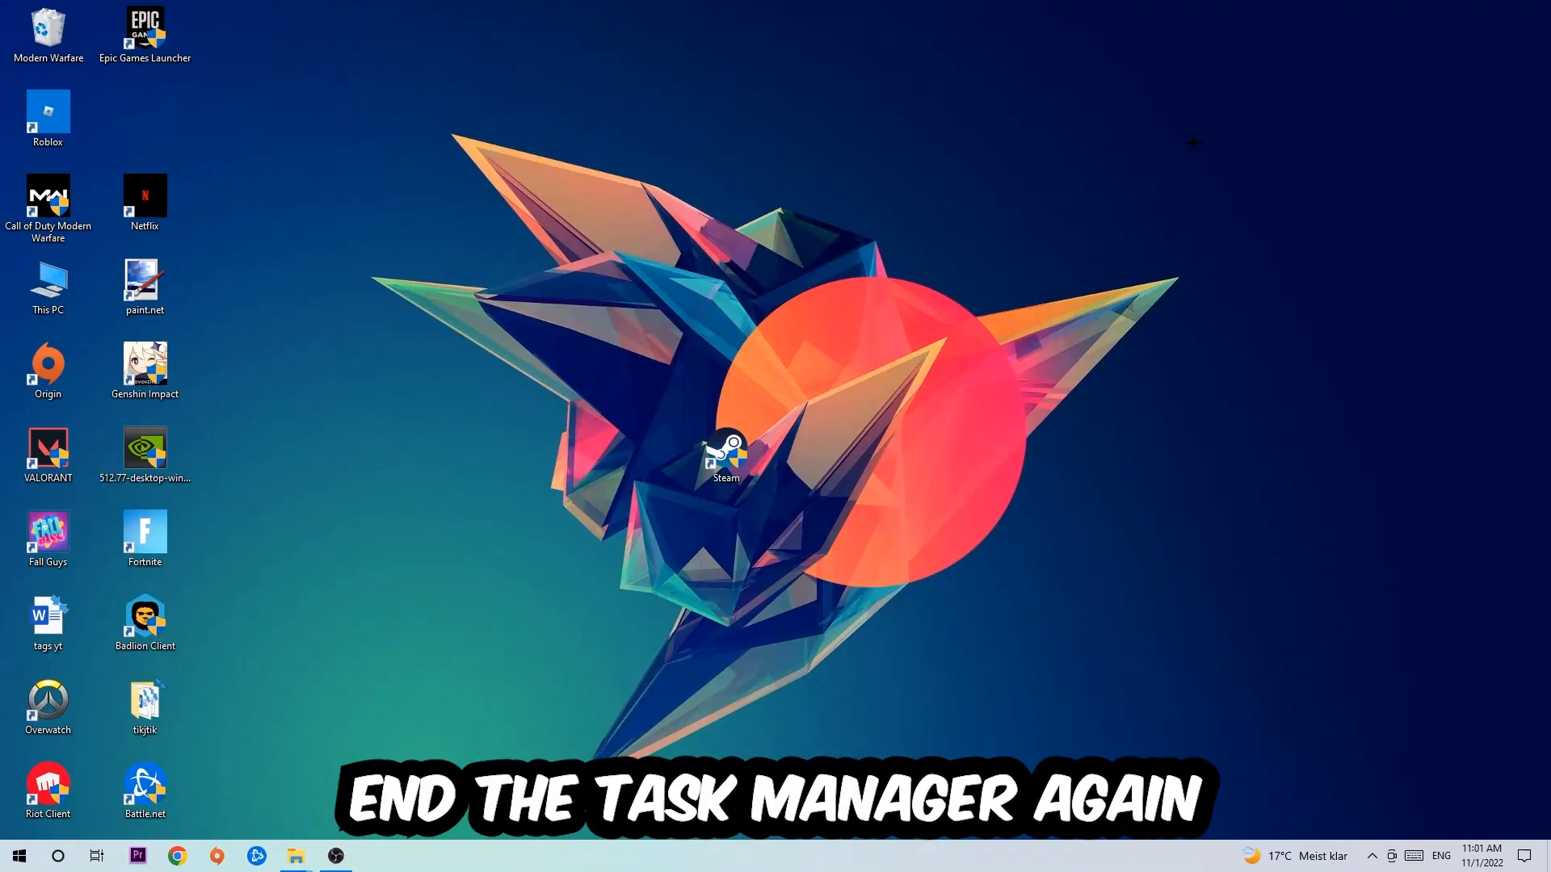
mouse_move(787, 322)
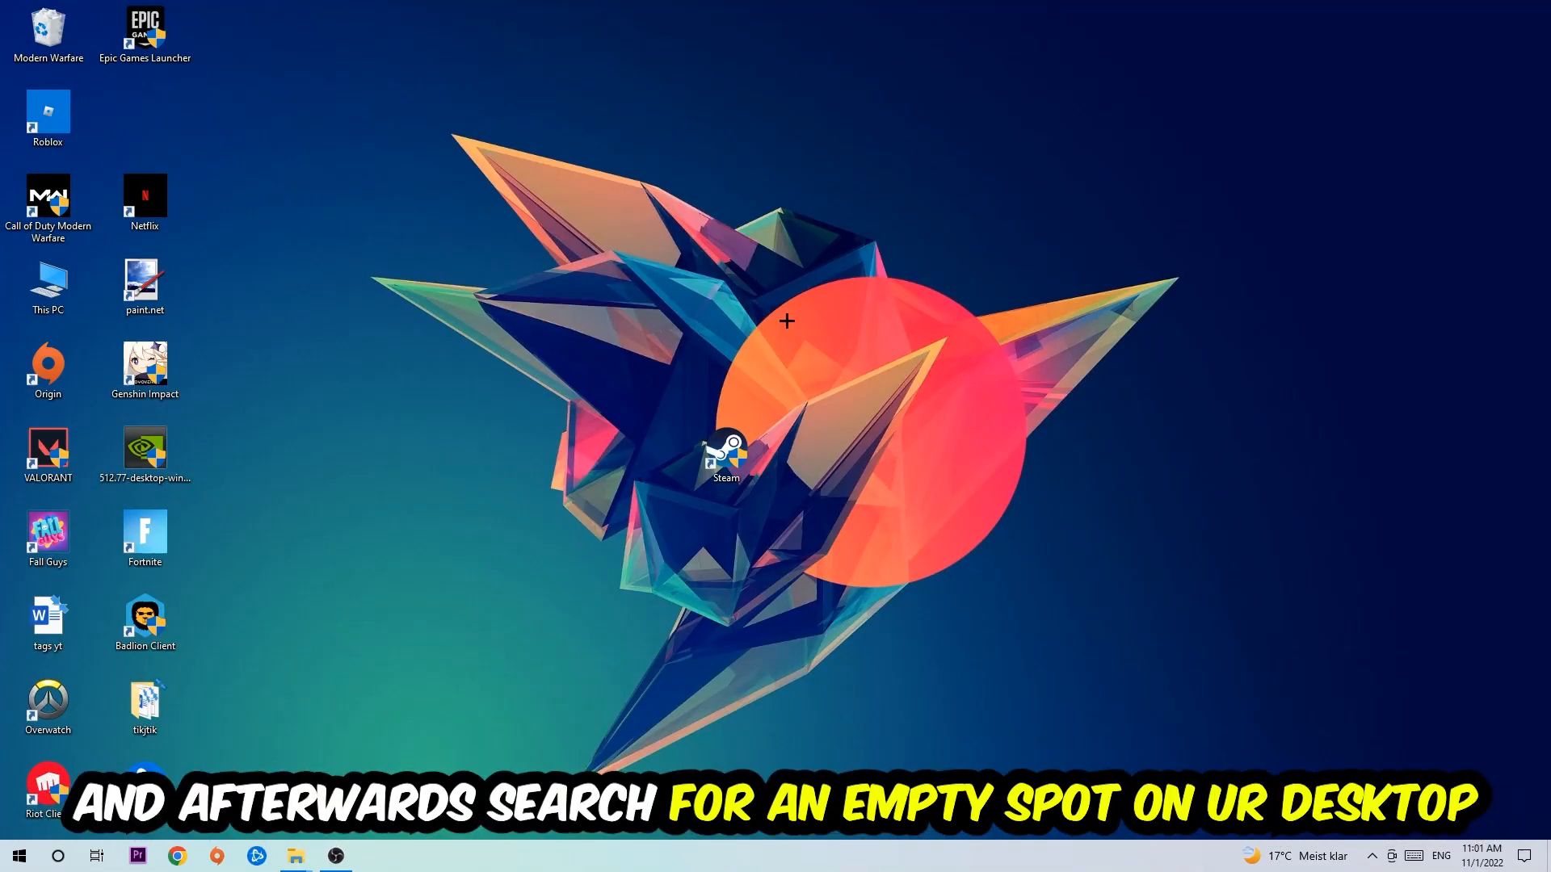
mouse_move(1002, 218)
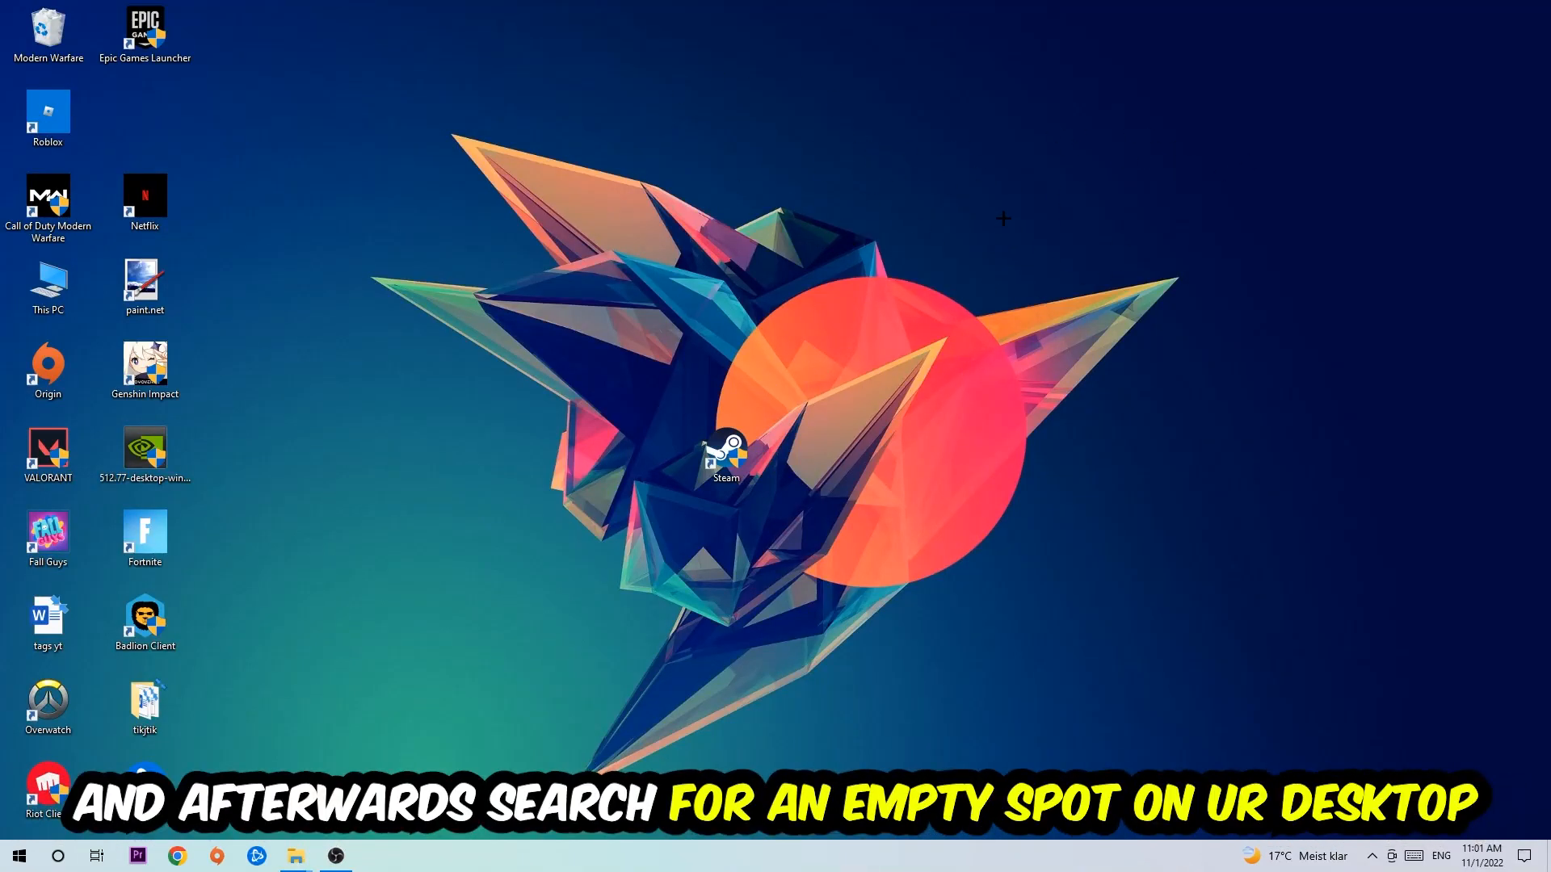
Reach Display settings from the desktop's right-click menu
right_click(1002, 218)
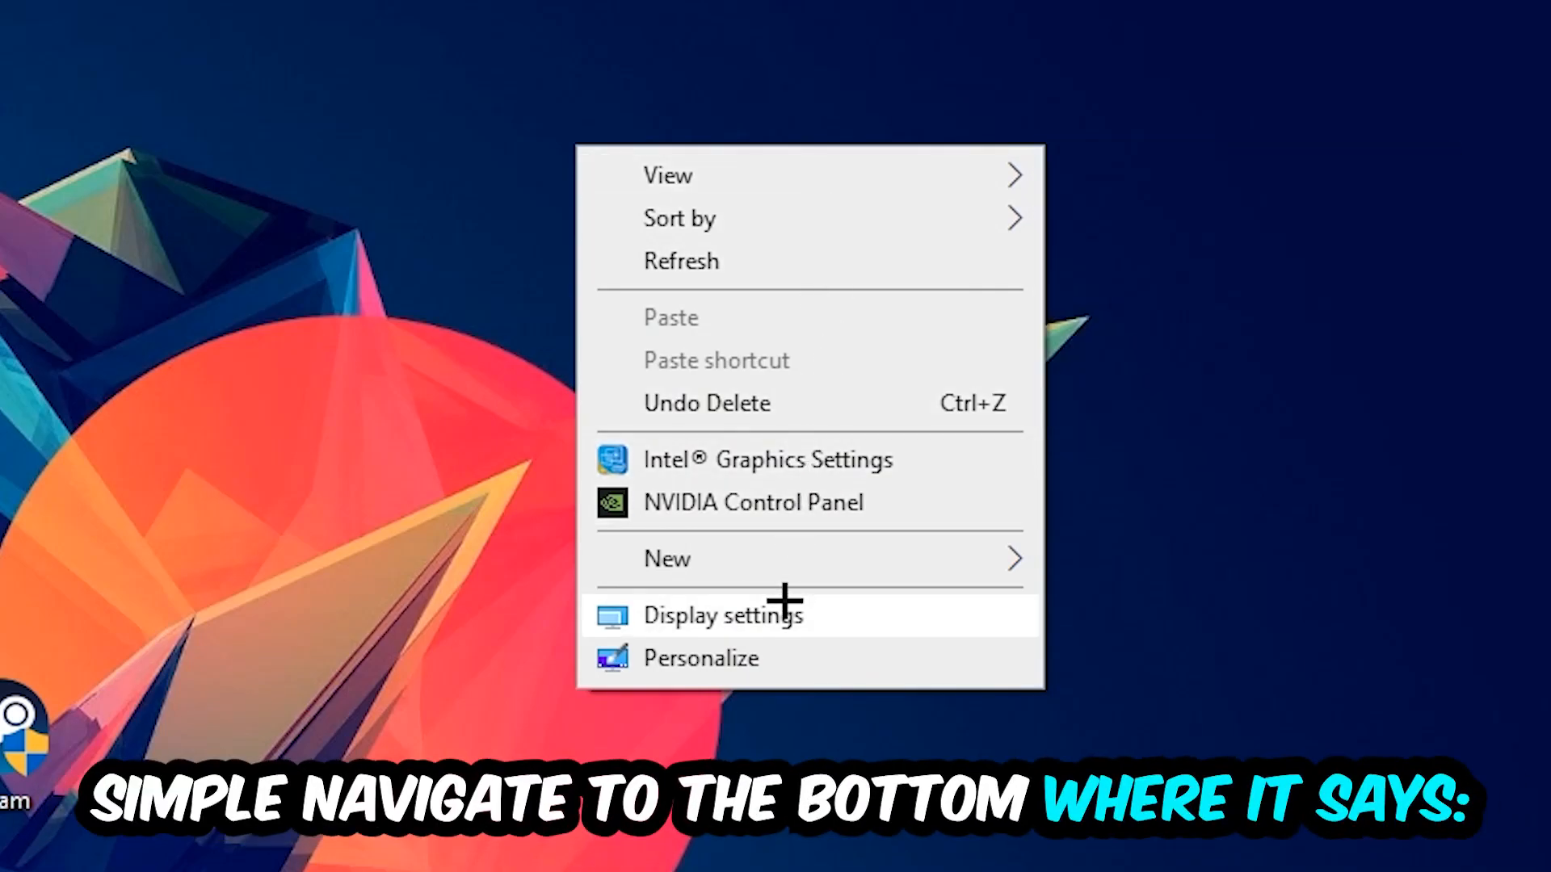
left_click(724, 614)
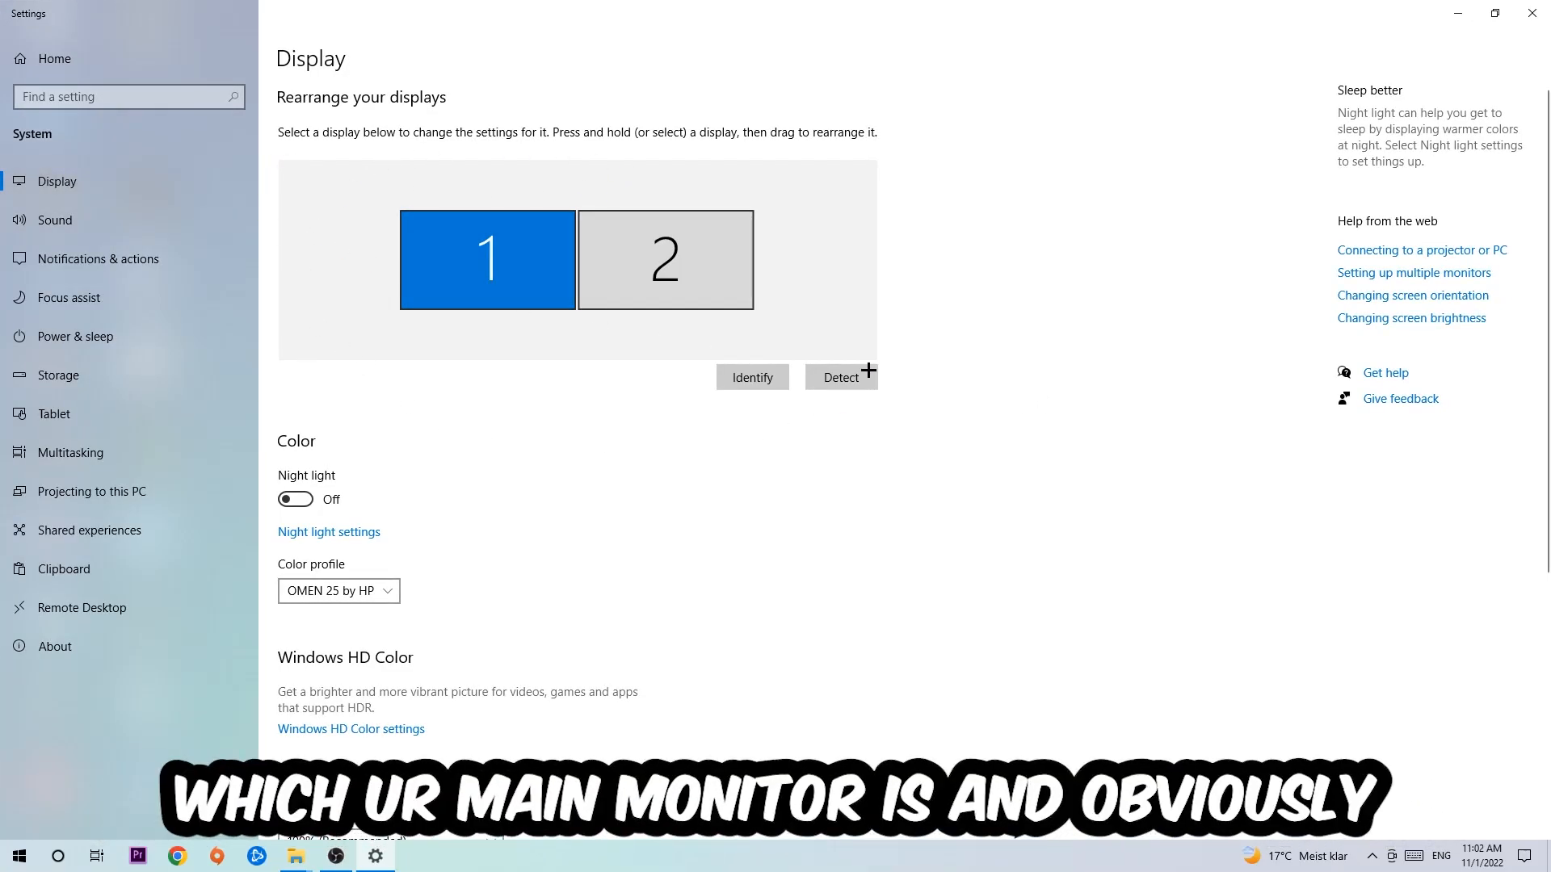
mouse_move(658, 433)
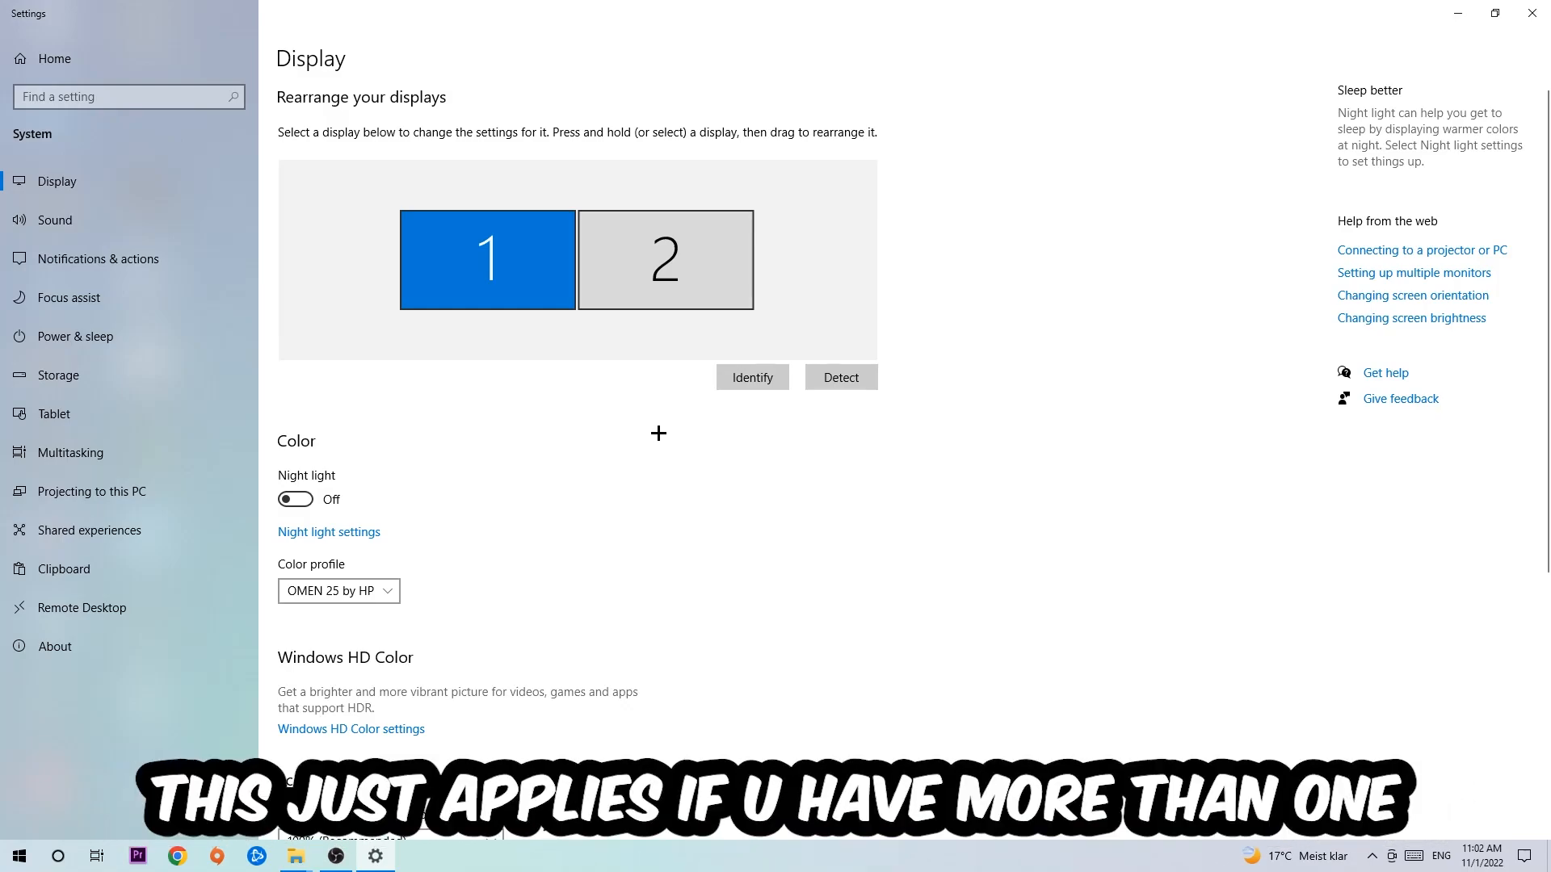
left_click(751, 376)
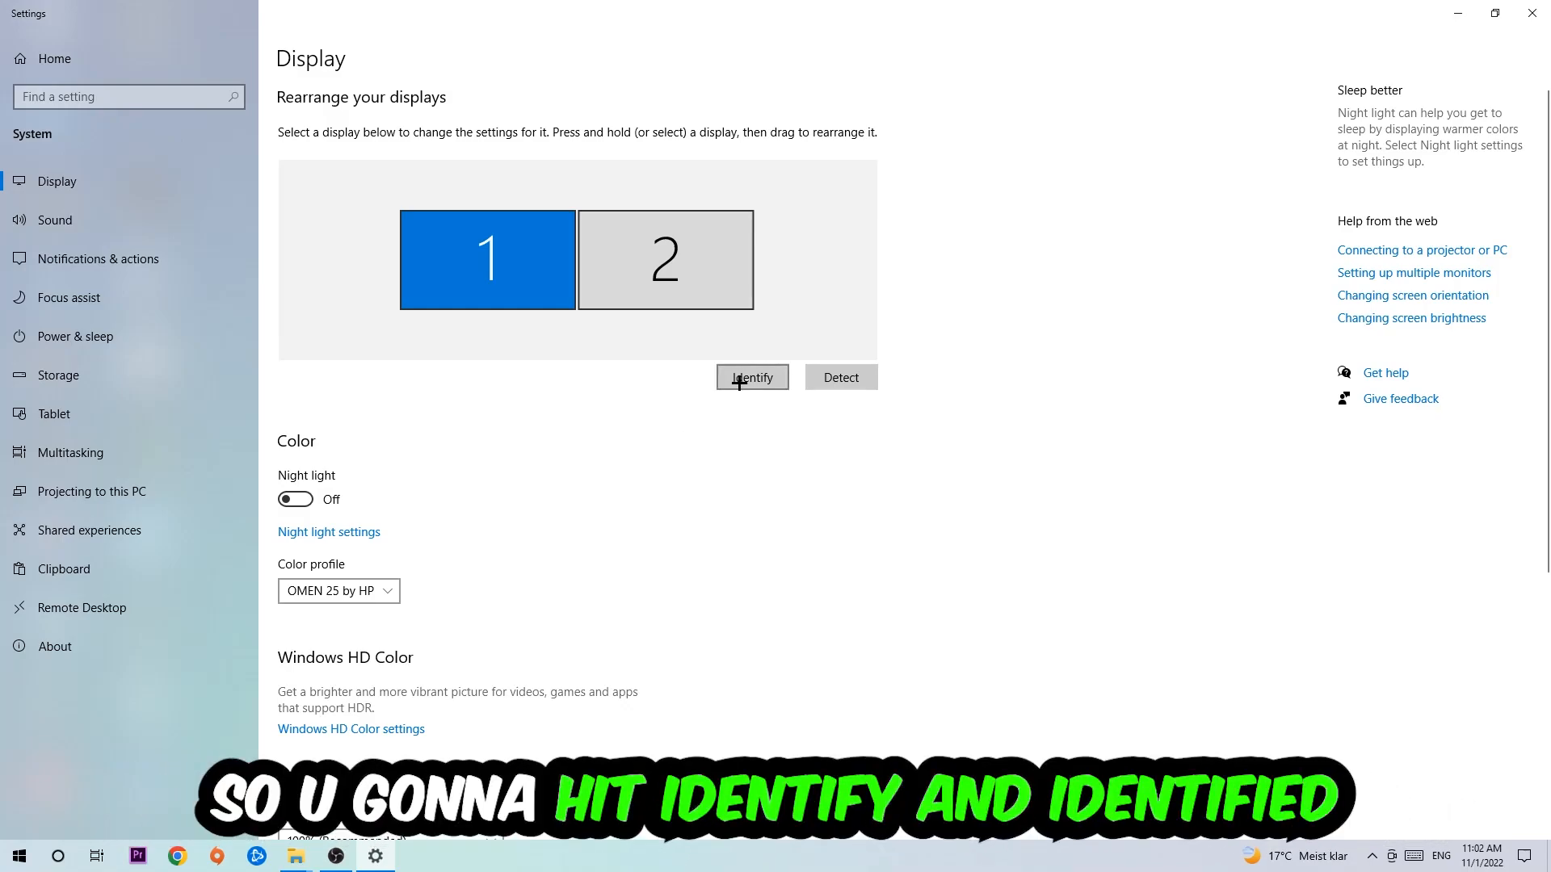
left_click(751, 376)
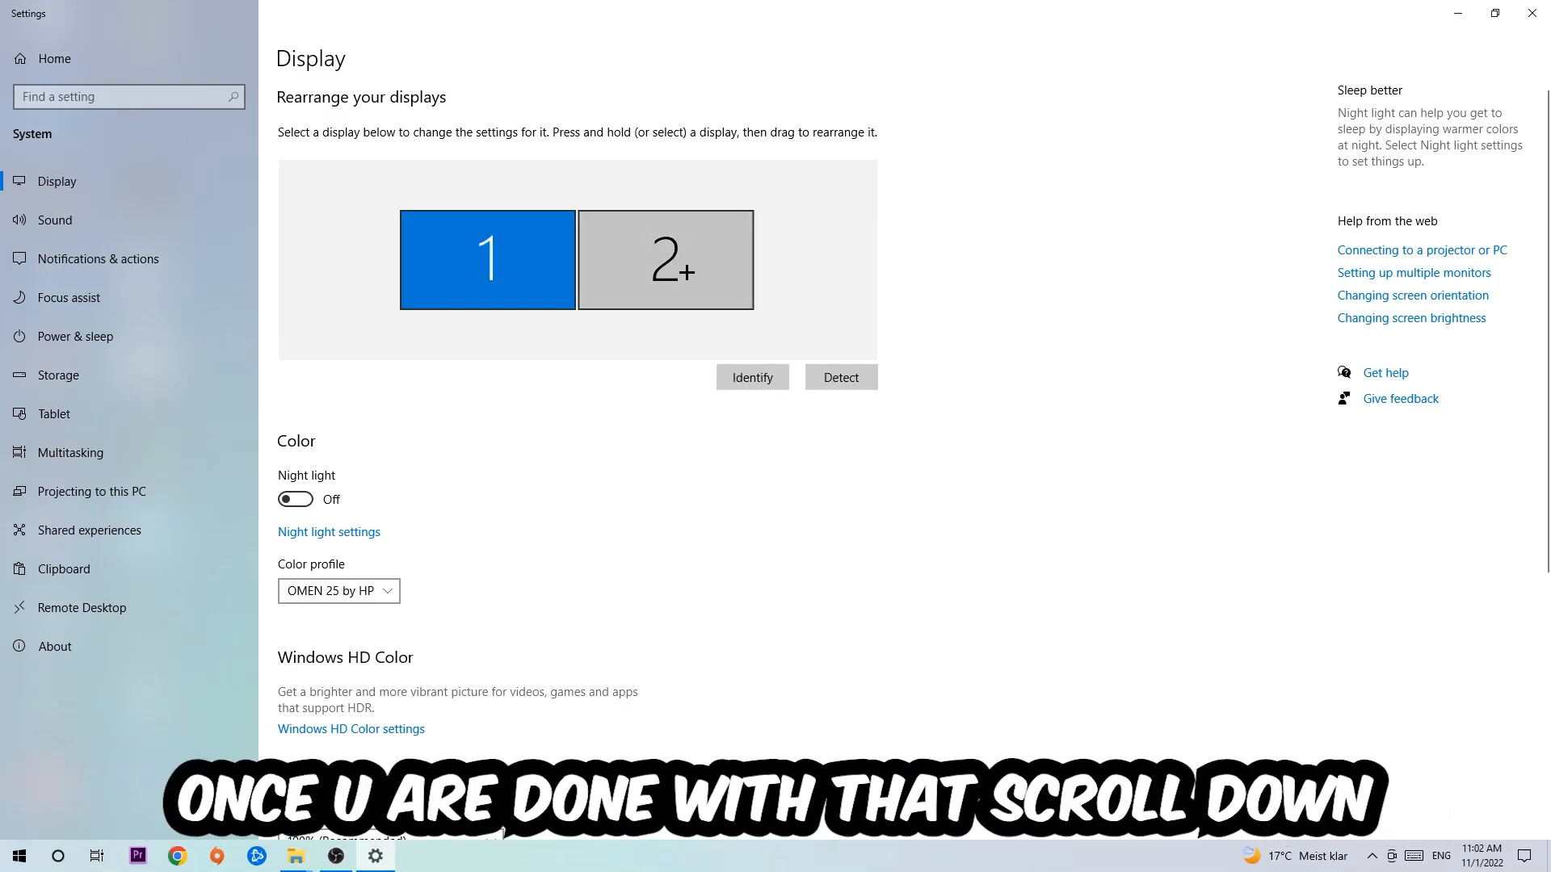
Confirm 100% scale and 1920×1080 resolution, then go to Update & Security via Start > Settings
scroll("down", 3)
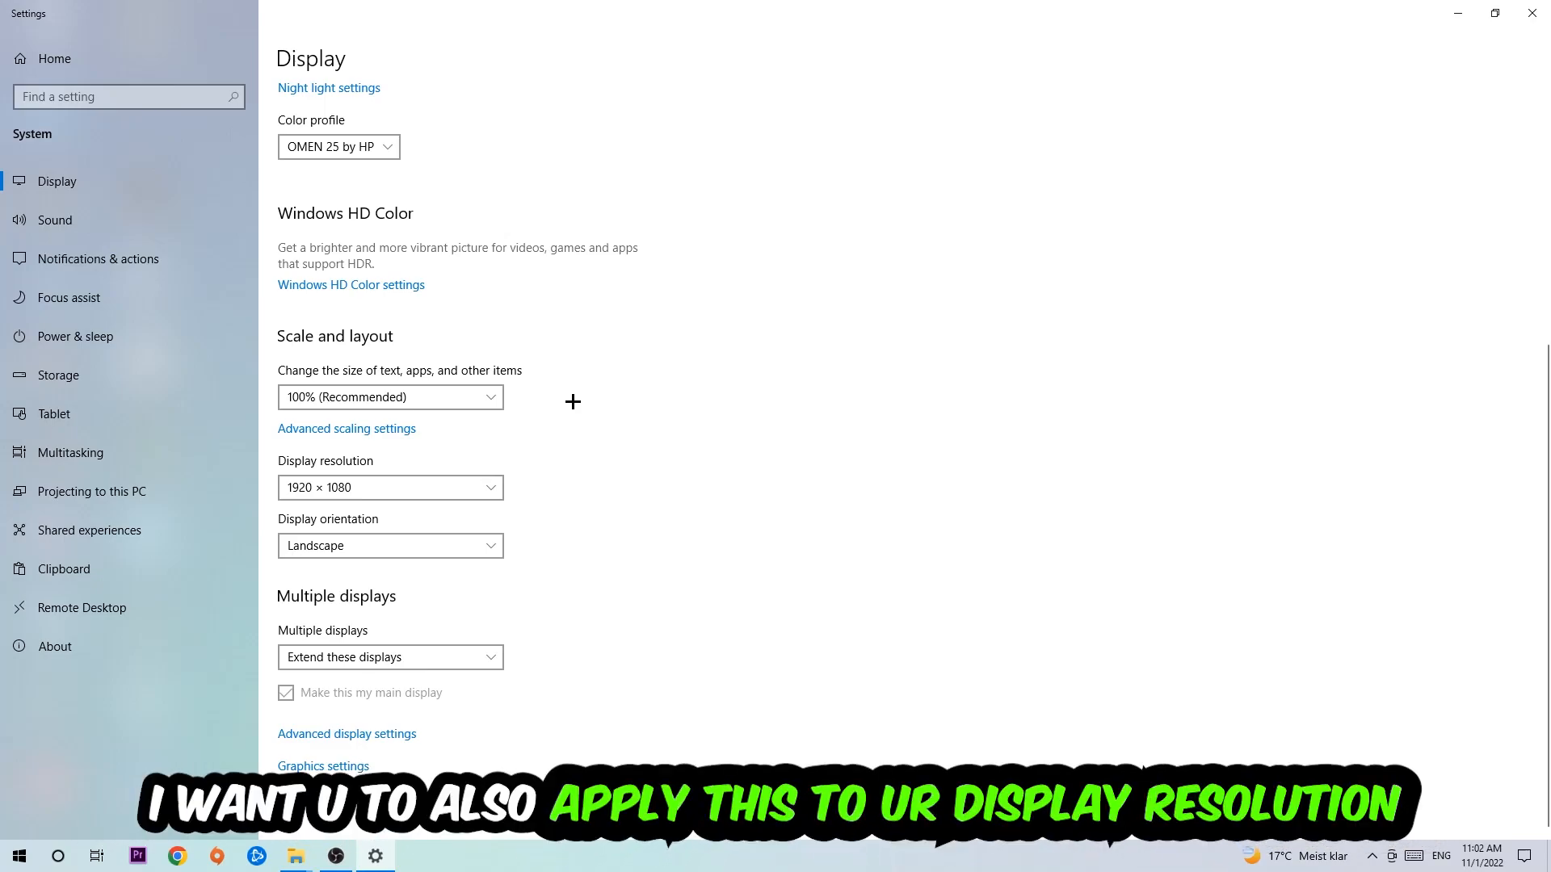
mouse_move(567, 404)
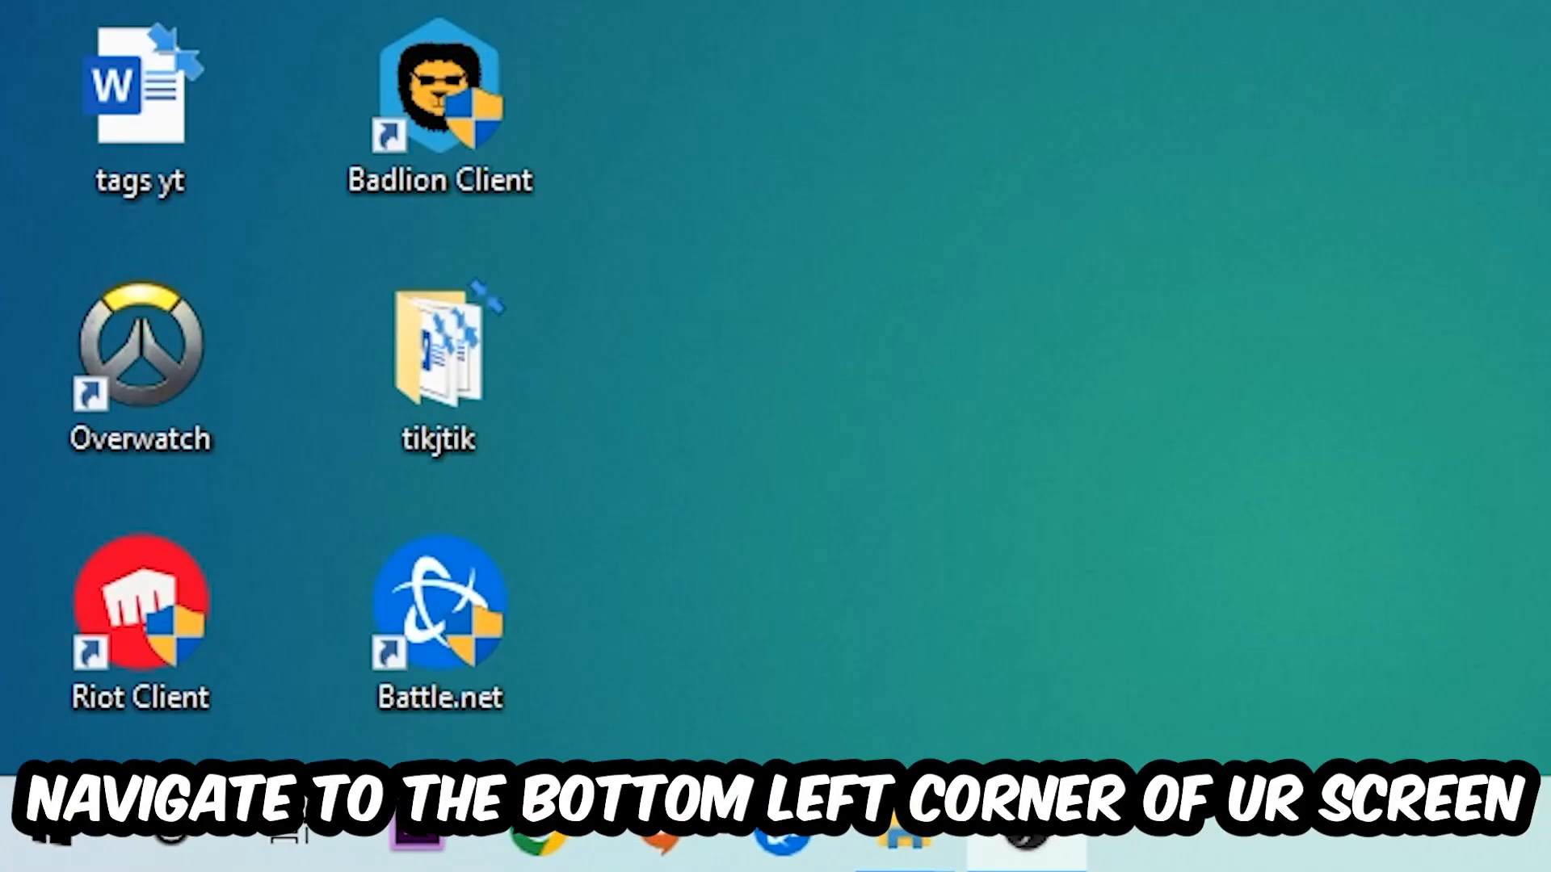
left_click(39, 825)
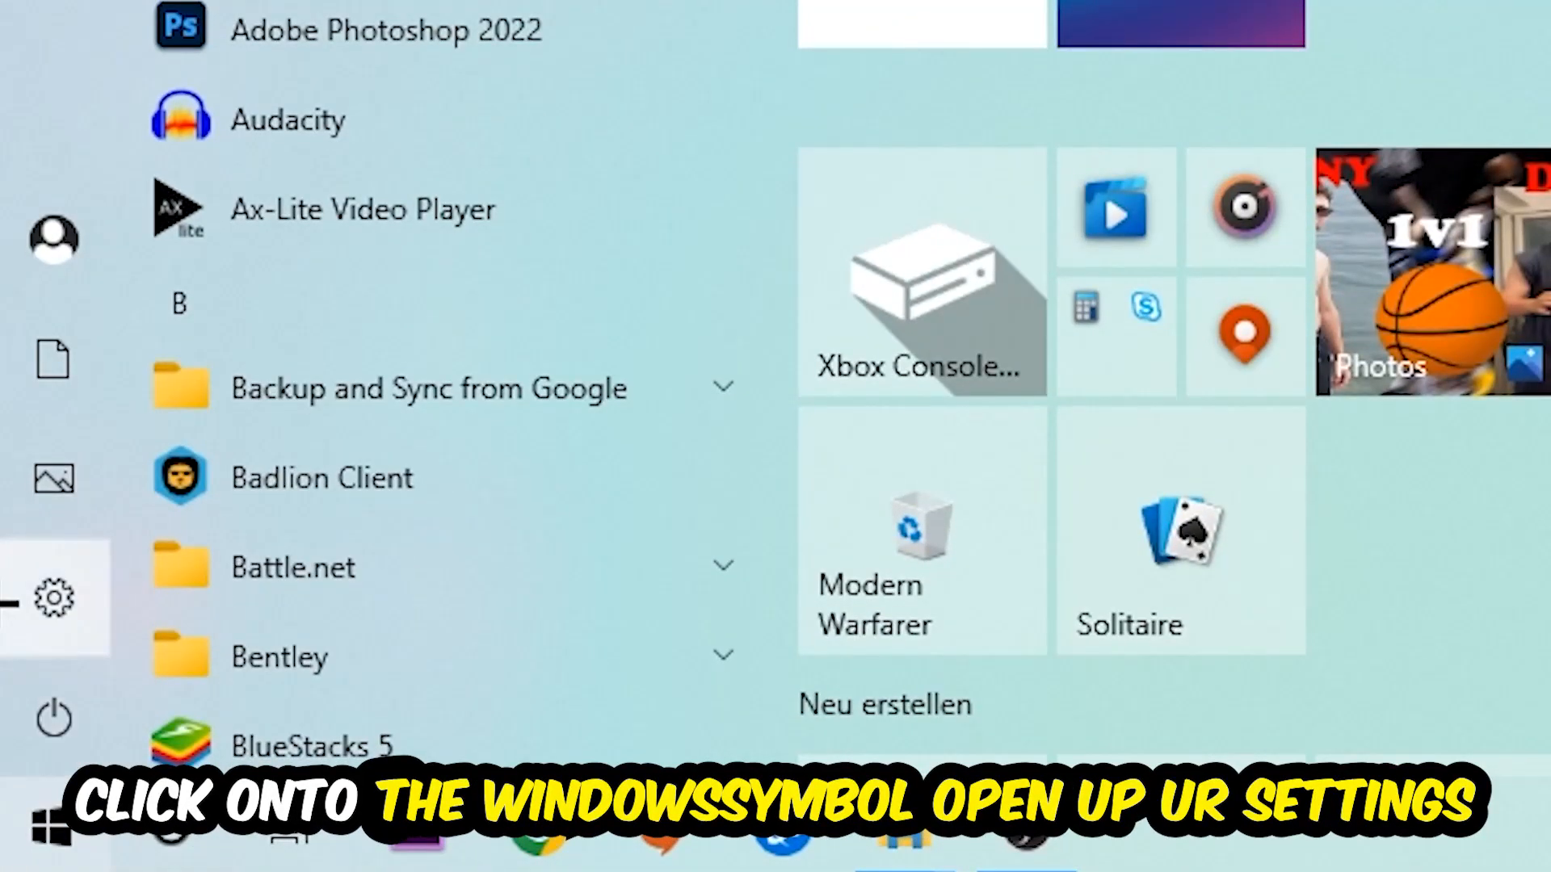
left_click(55, 598)
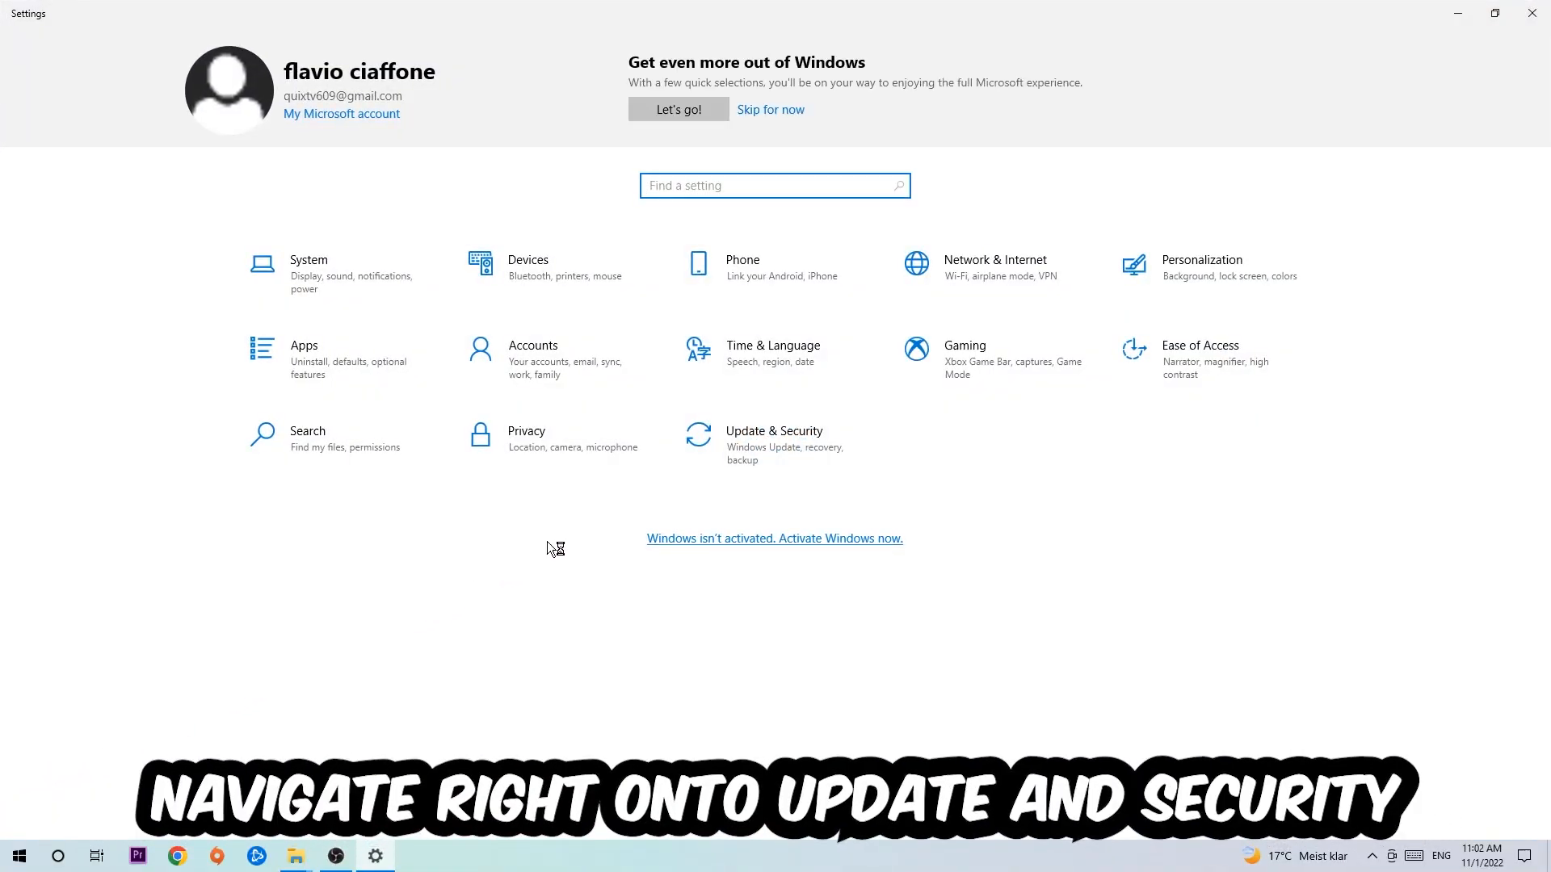
left_click(773, 438)
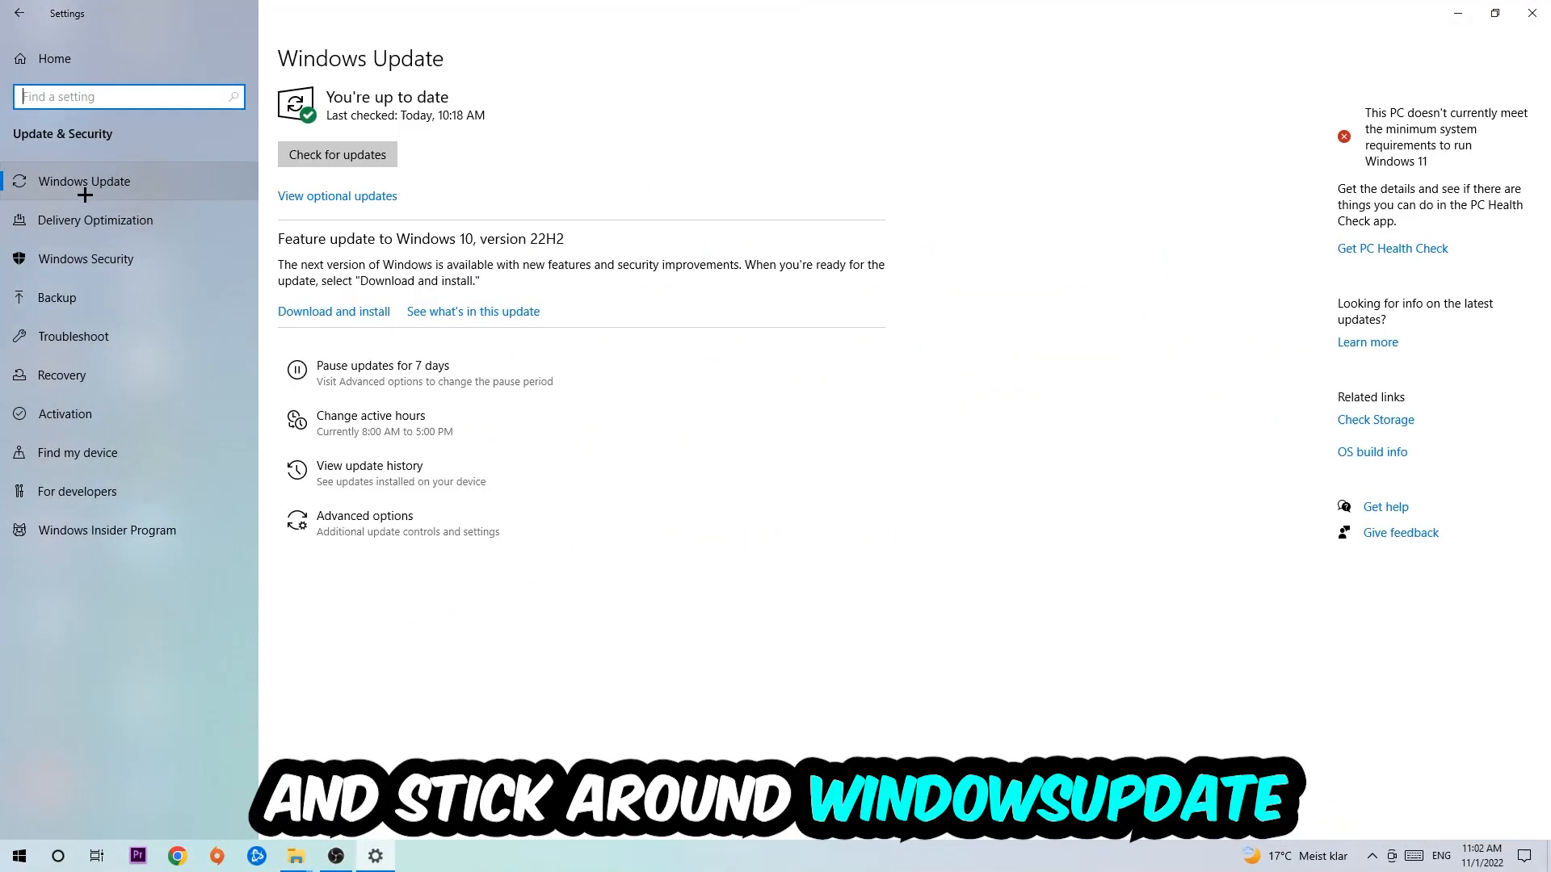